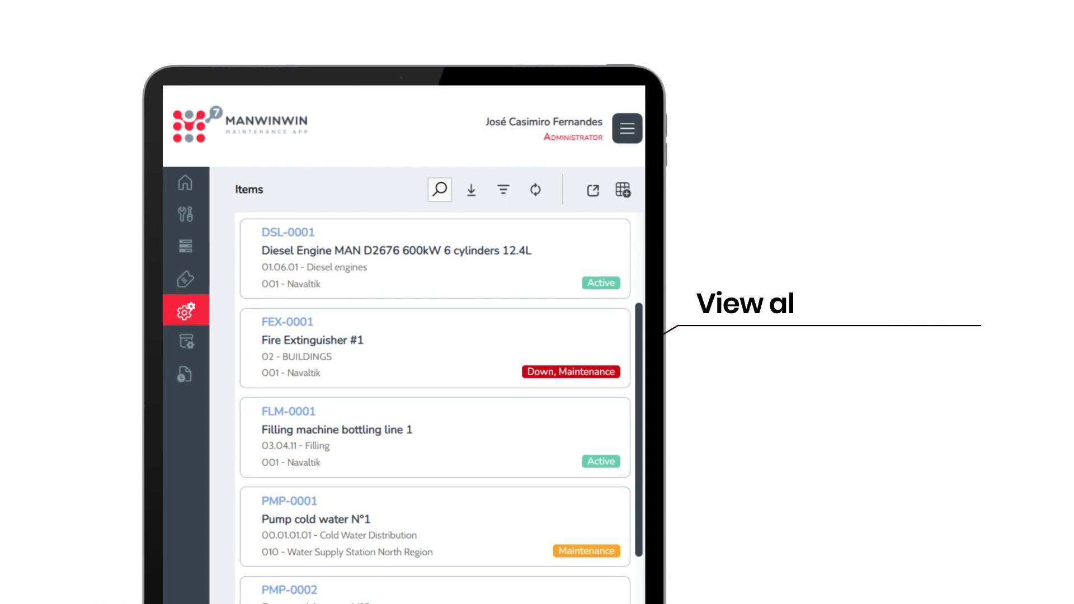
- Scroll down and back up through the equipment Items list
scroll(down, 3)
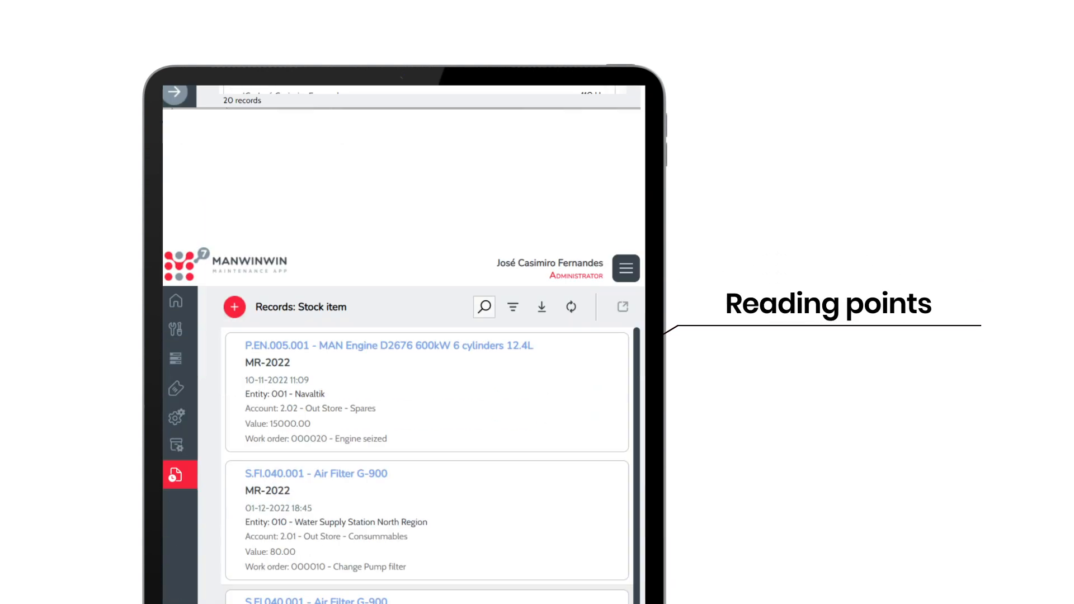
scroll(up, 3)
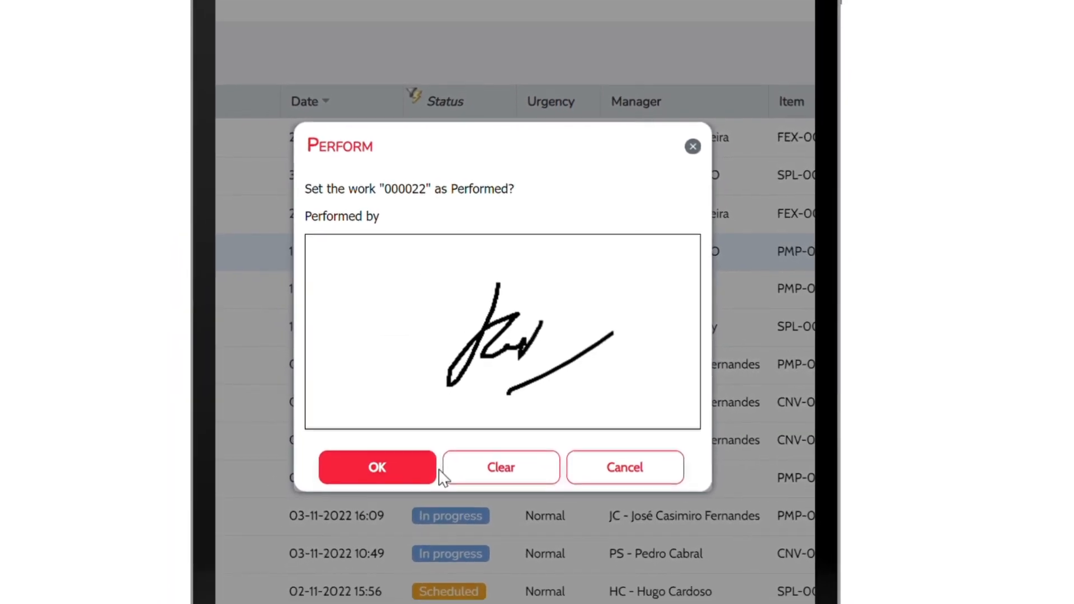
- Confirm work order 000022 as performed with the handwritten signature
click(376, 467)
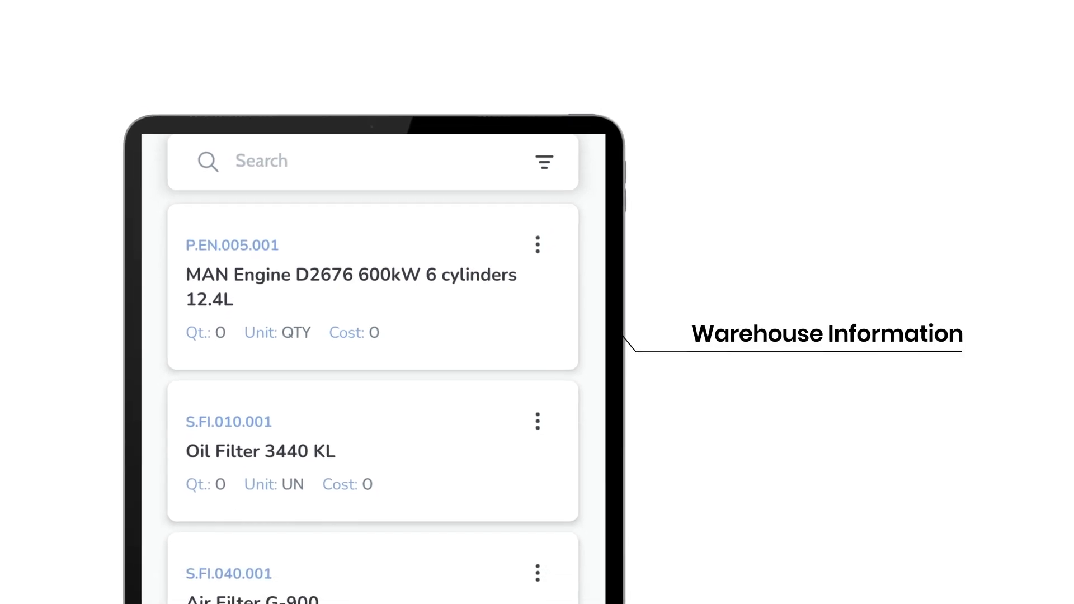
- Scroll up the warehouse stock list to view quantities, units and costs
scroll(up, 3)
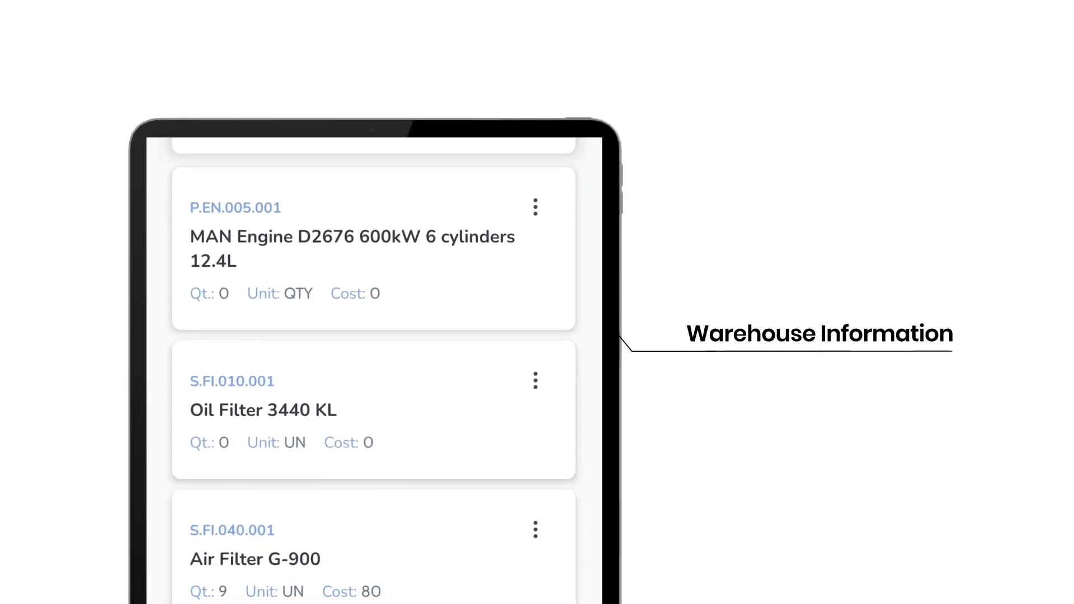
scroll(up, 3)
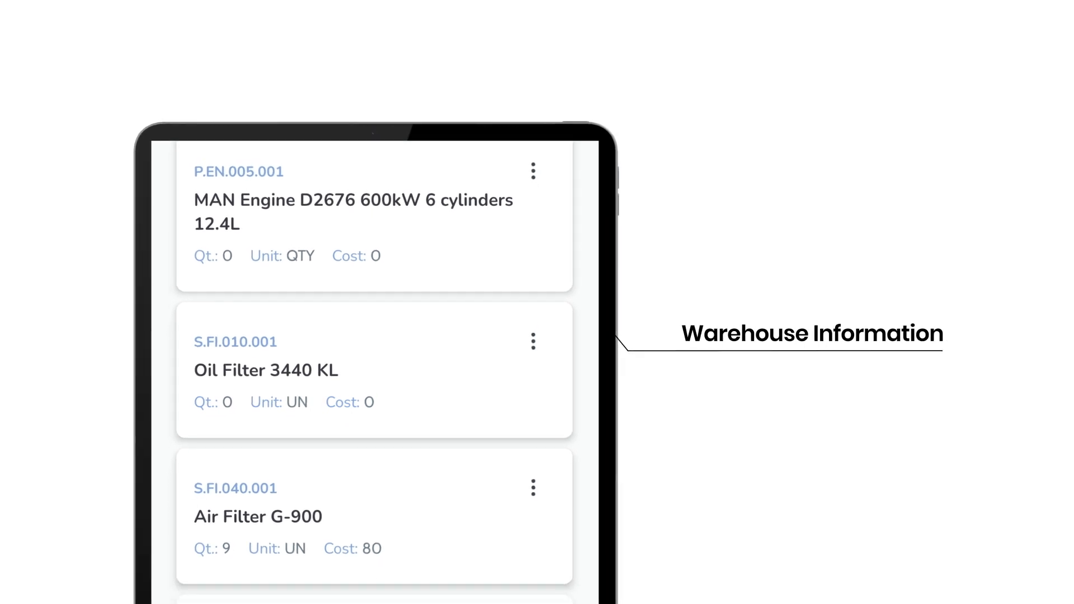